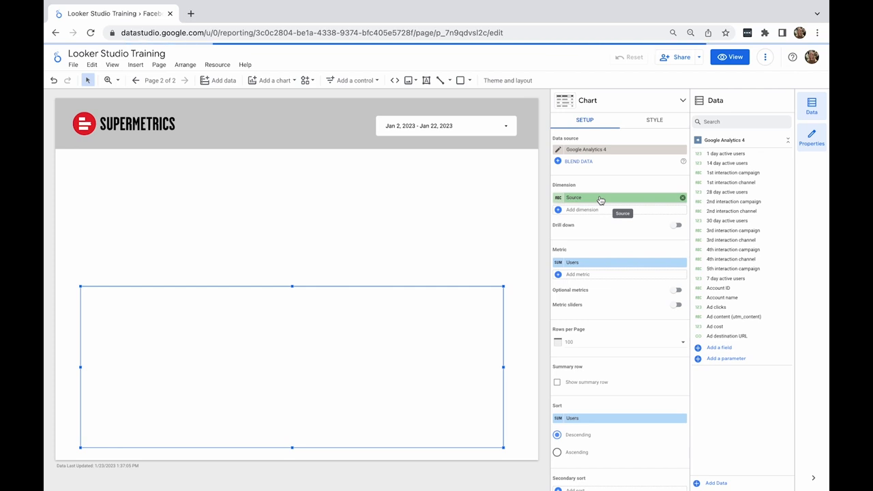
- Set the table's dimension to Page path and its metric to Engaged sessions
text(page)
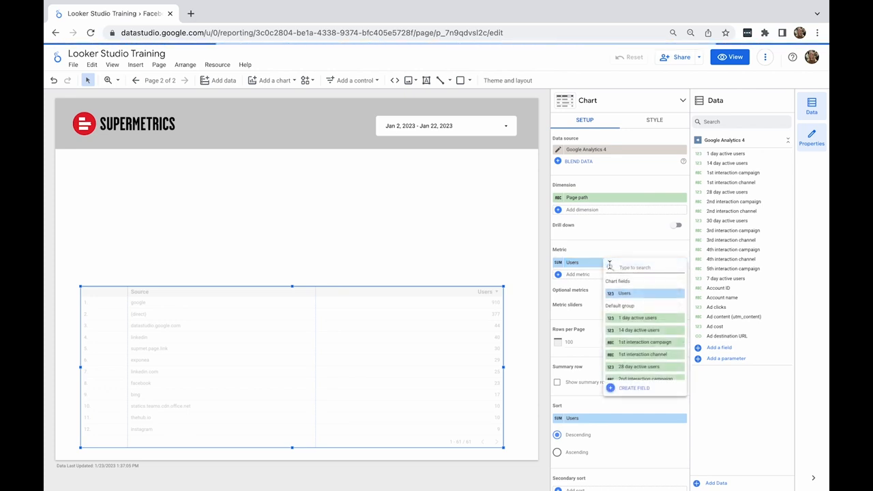
text(engag)
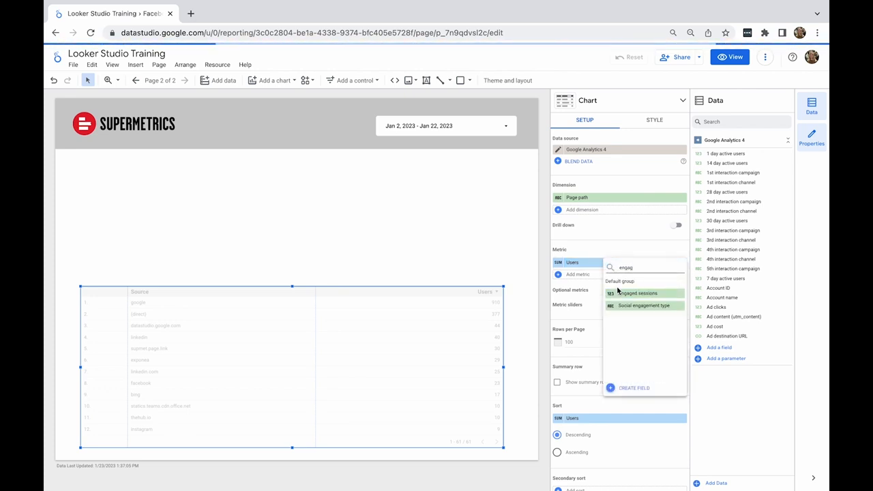
click(638, 292)
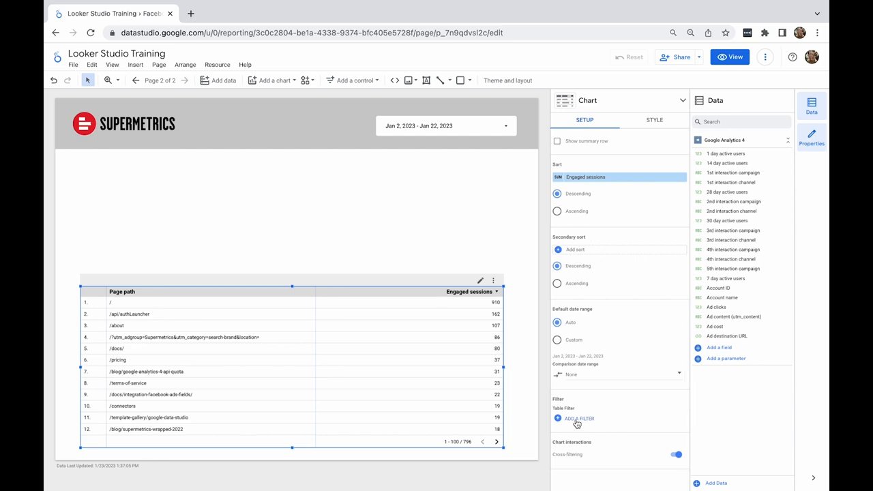
- Save a 'Blog filter' that includes only Page paths containing 'blog'
click(576, 417)
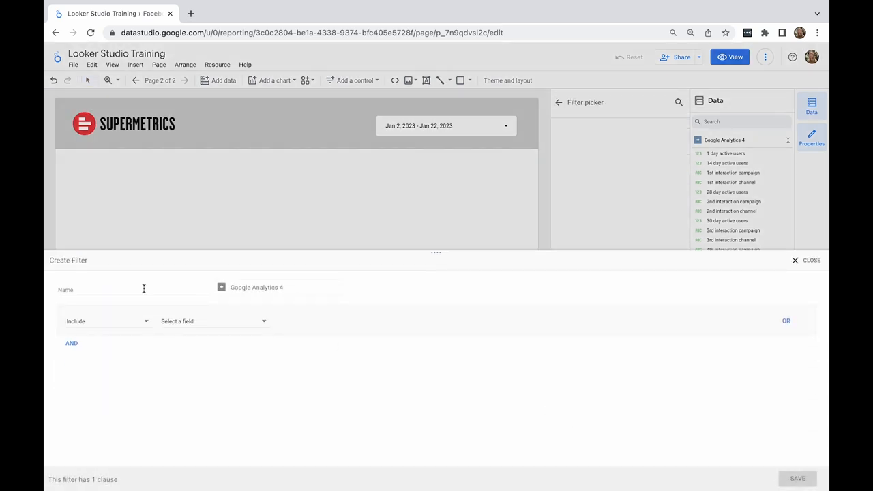
click(211, 321)
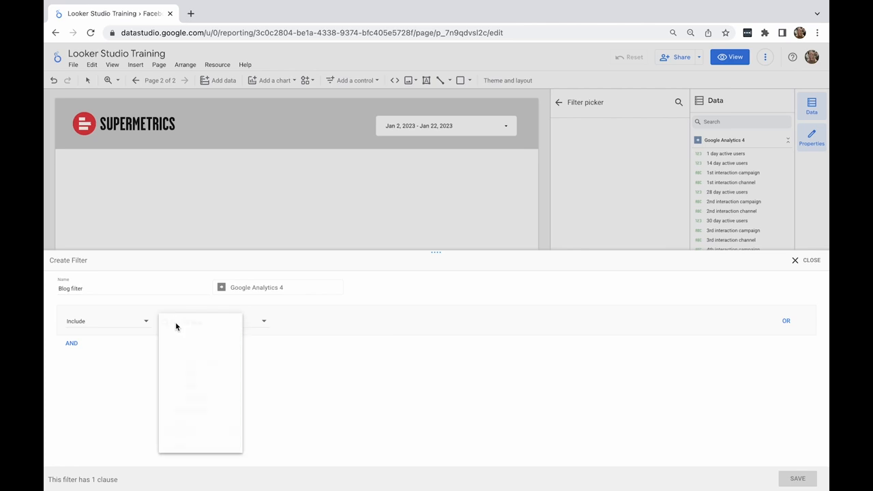
text(page)
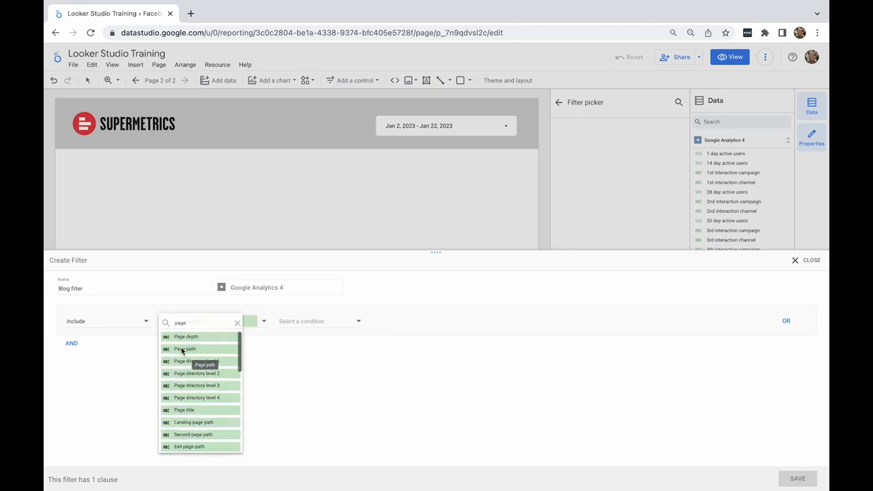
click(185, 349)
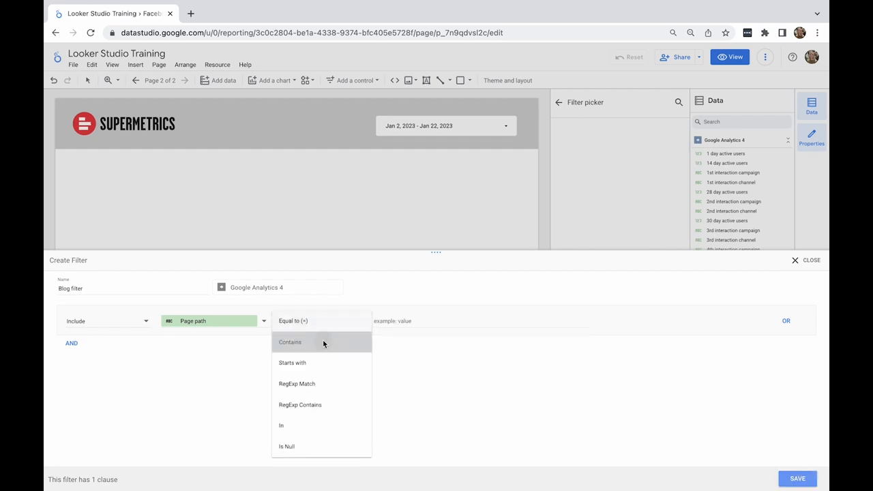
click(289, 341)
text(blog)
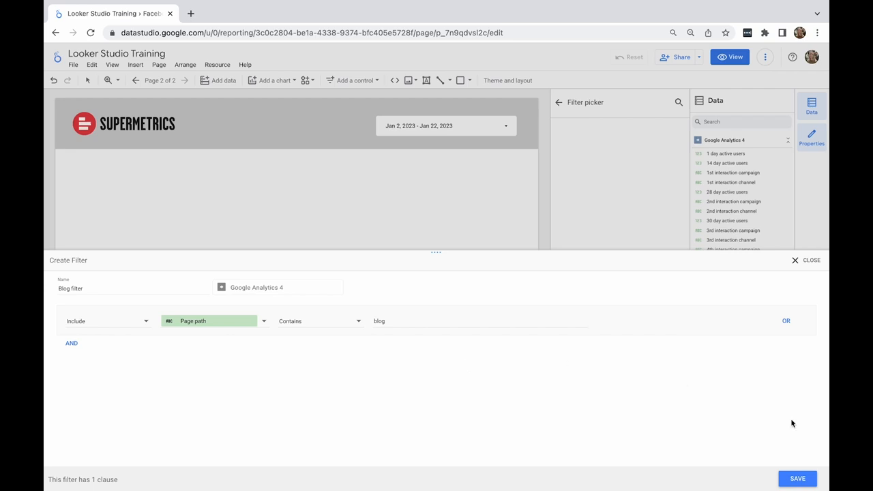
click(797, 477)
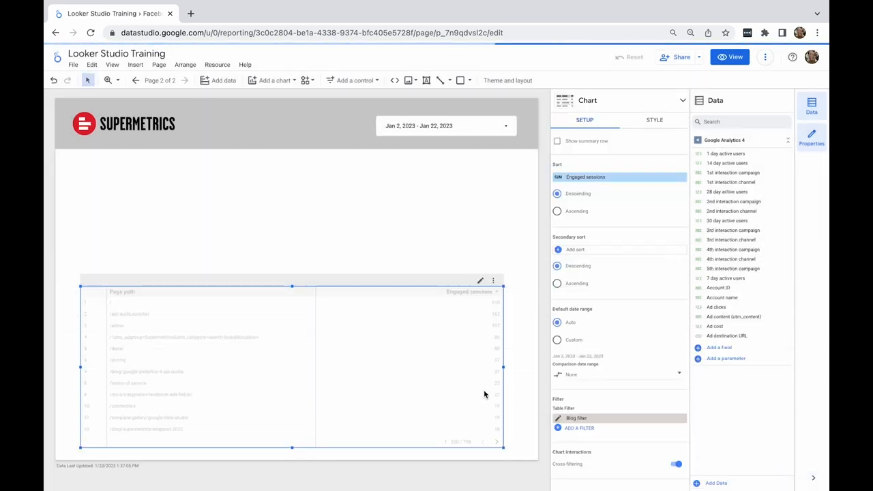
mouse_move(523, 372)
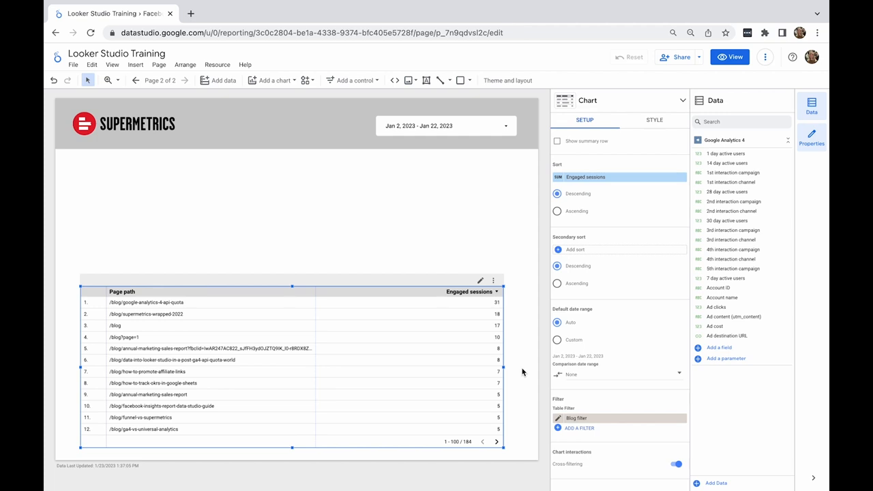
mouse_move(350, 259)
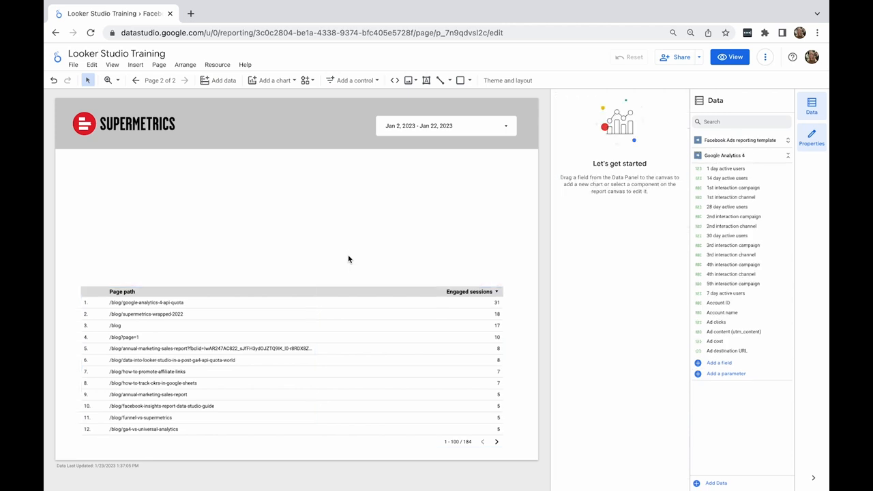
click(217, 64)
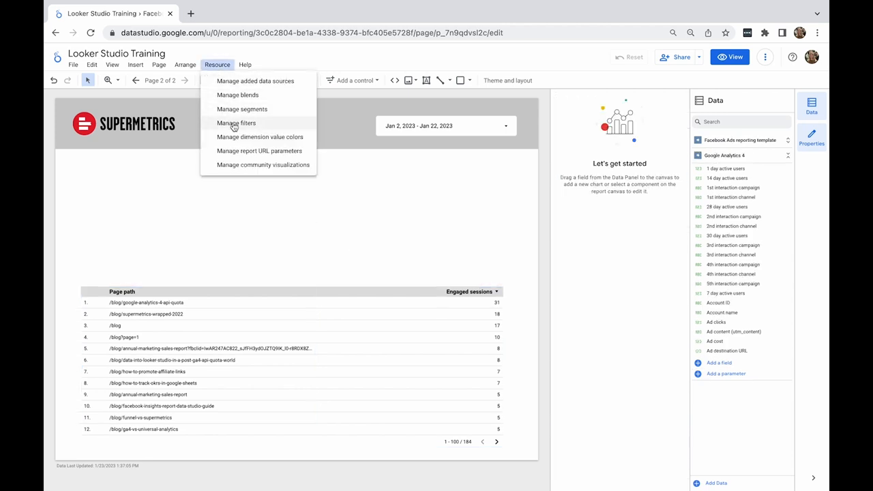
click(236, 123)
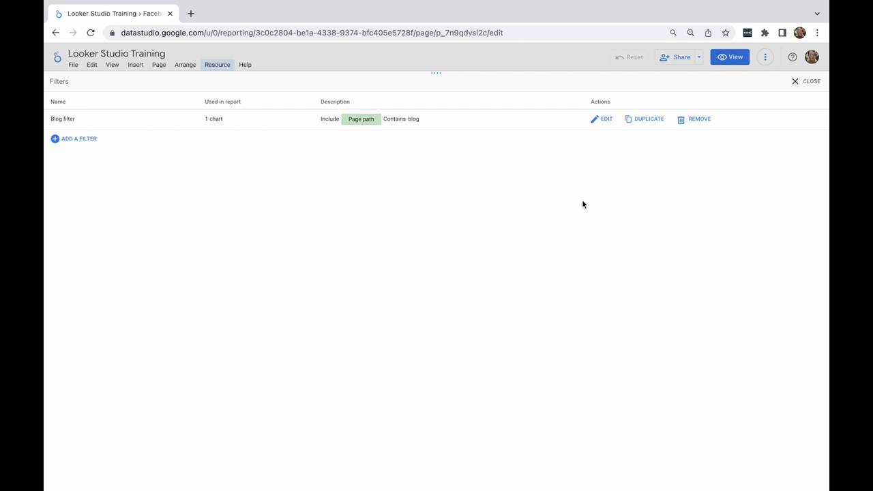
click(601, 119)
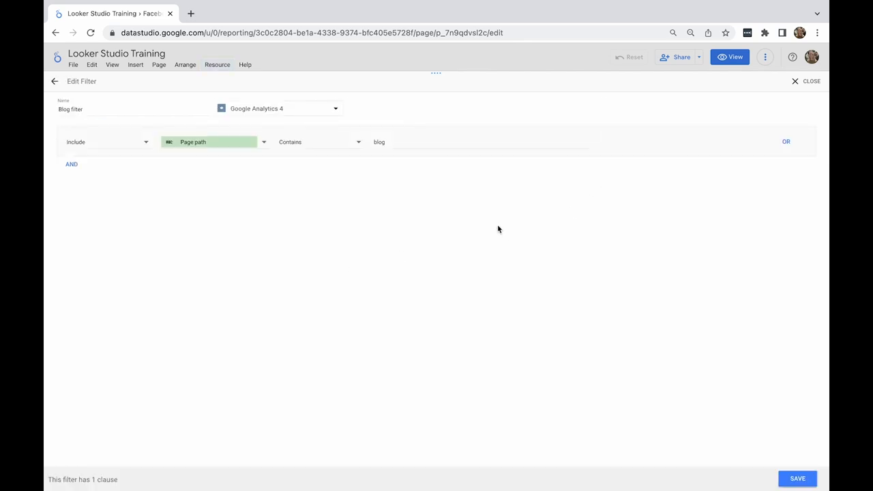
click(71, 164)
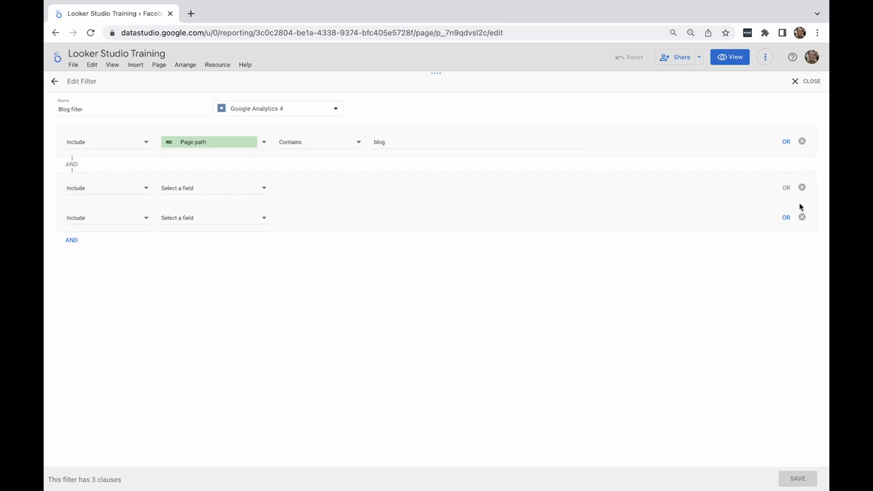
click(802, 188)
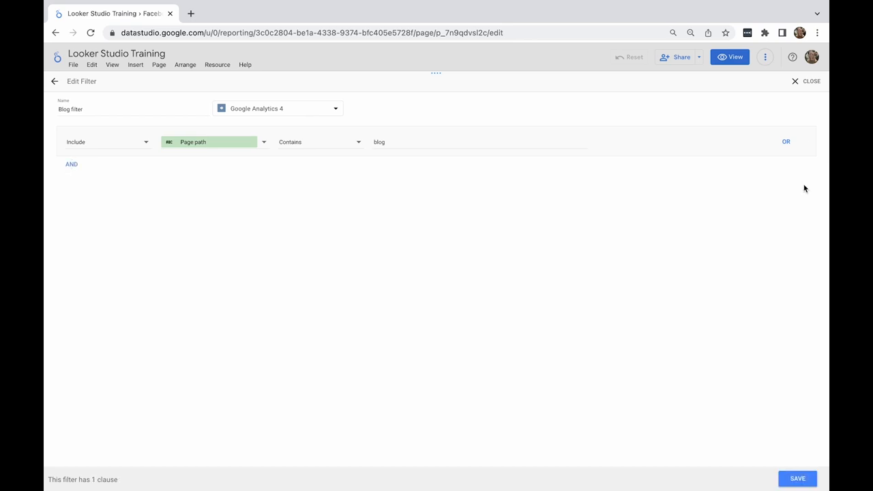
mouse_move(660, 180)
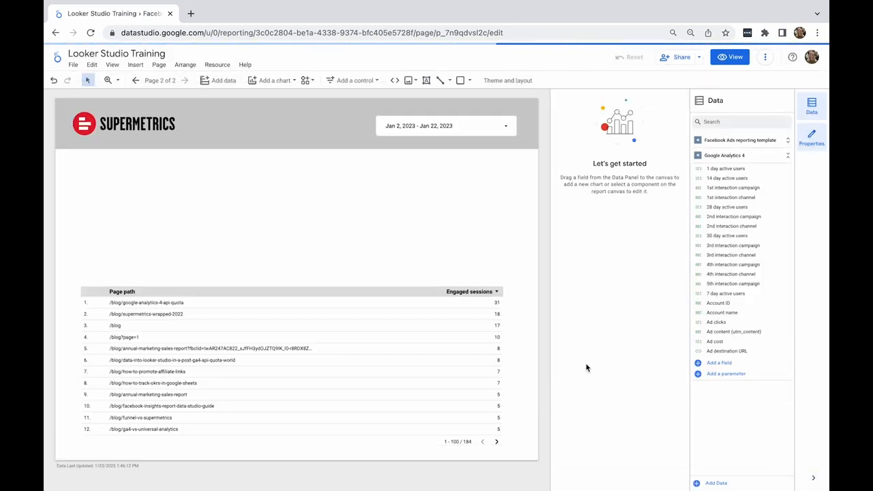
mouse_move(424, 231)
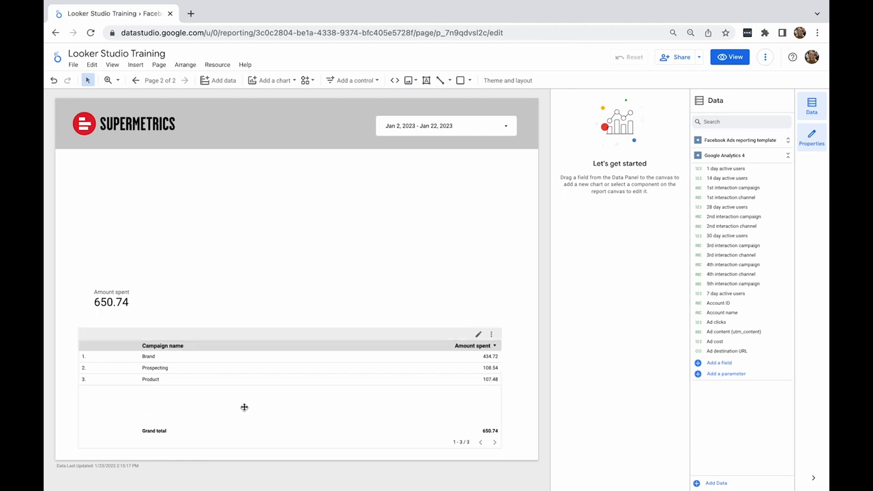
mouse_move(341, 406)
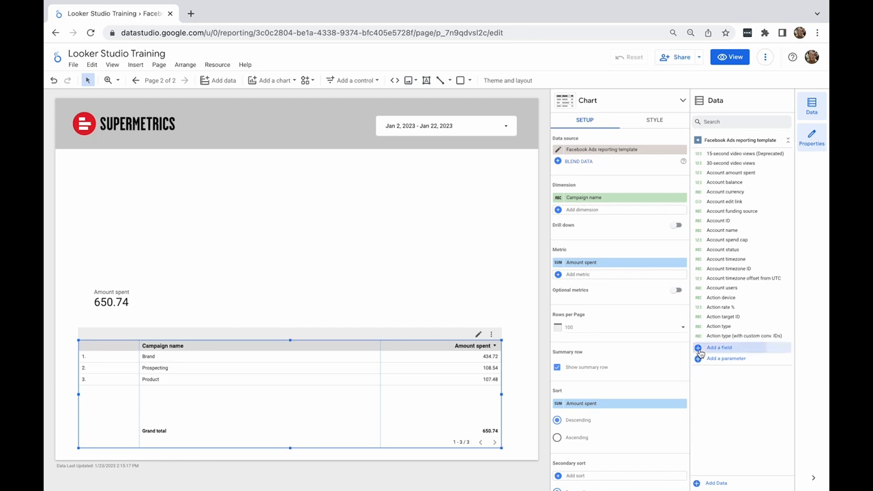
- Create a calculated field 'CNY exchange rate (Oct)' with the constant value 7.08
click(719, 348)
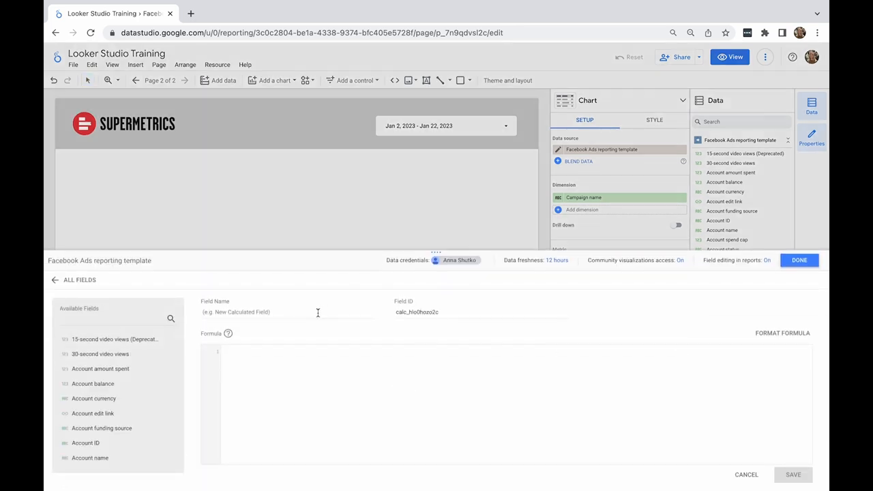
text(change rate)
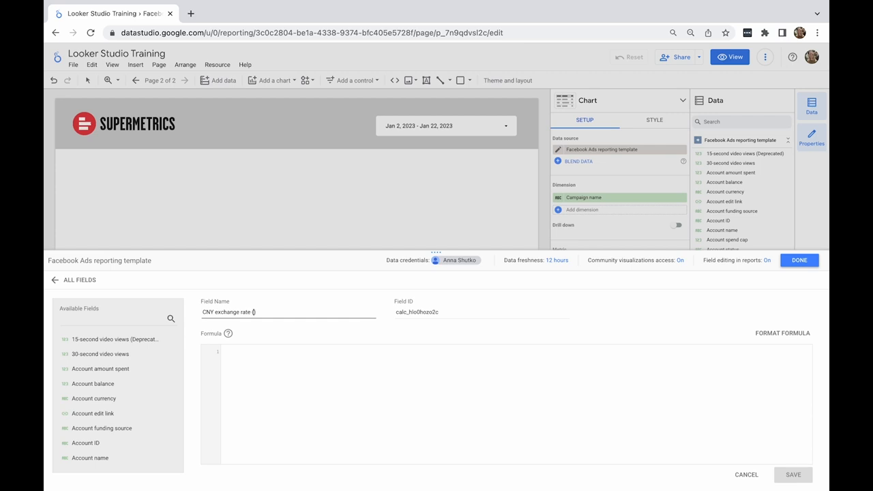
text((Oct))
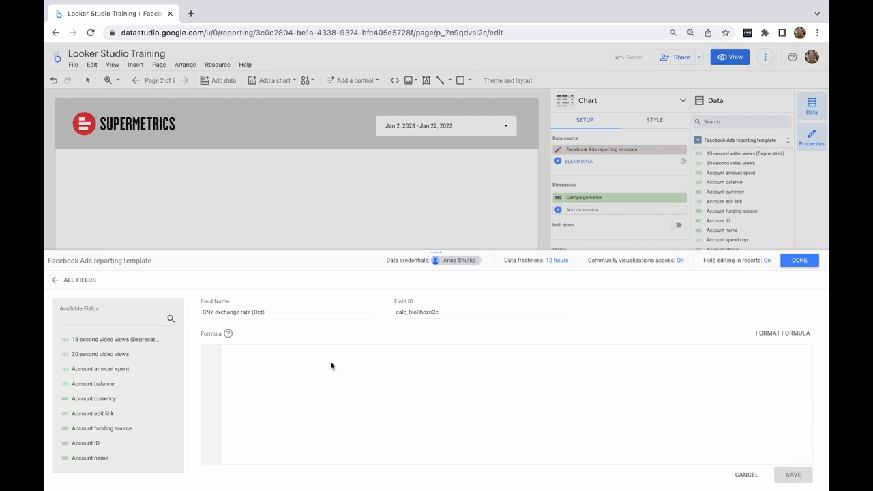
text(7.08)
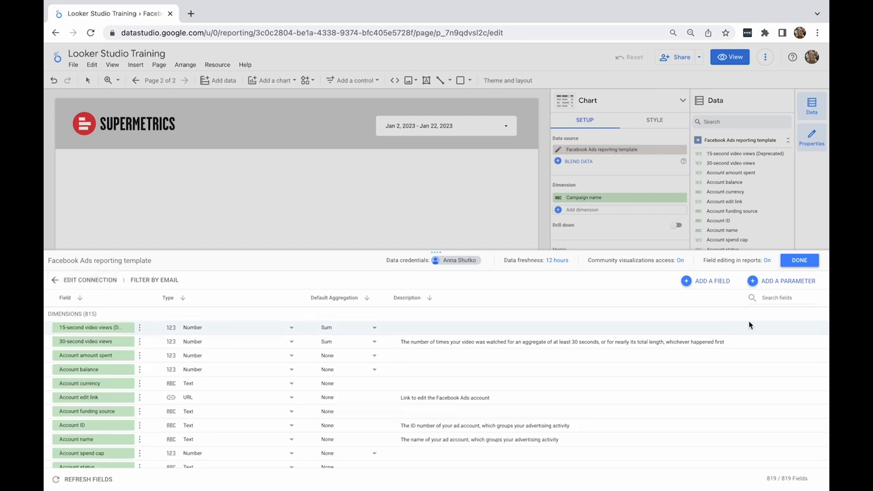
- Confirm the CNY field exists in the data source and return to the report
click(771, 297)
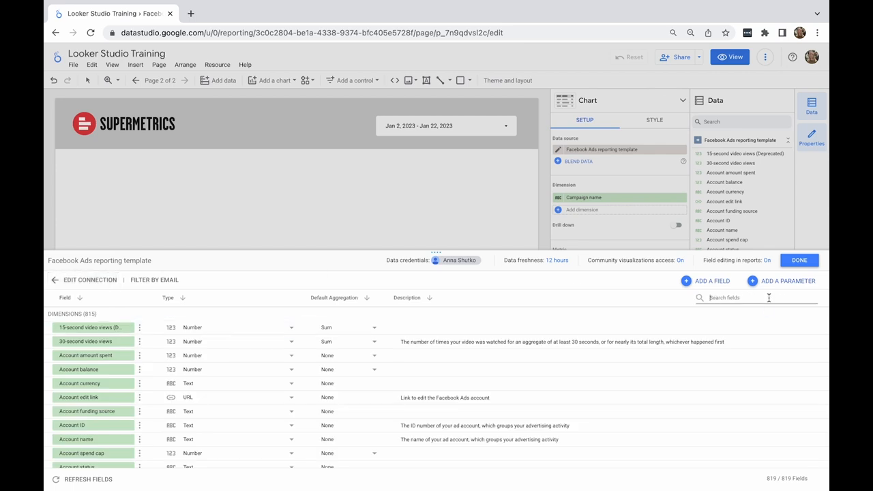
text(CNY)
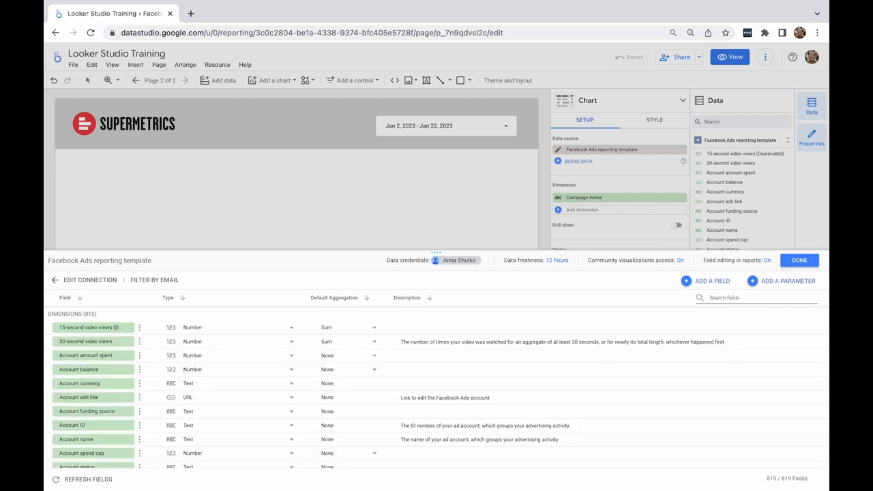
click(799, 259)
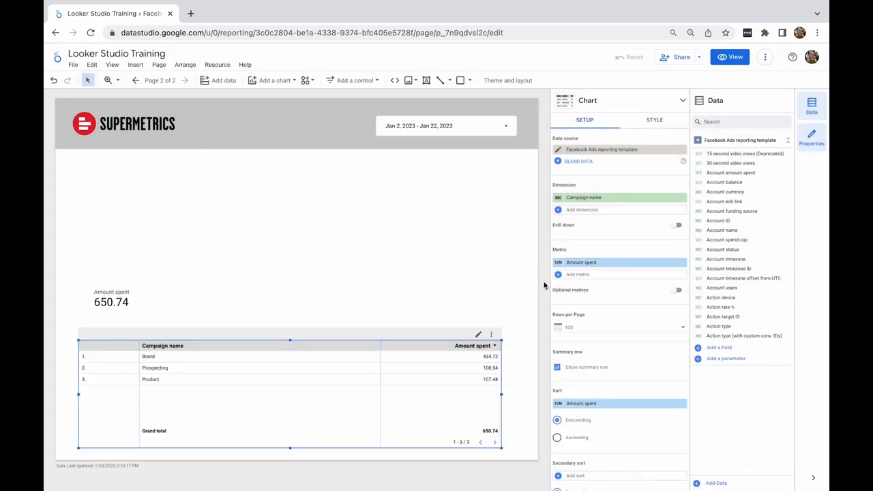
- Start a new calculated field named 'EUR/CNY exchange (Oct)'
click(719, 348)
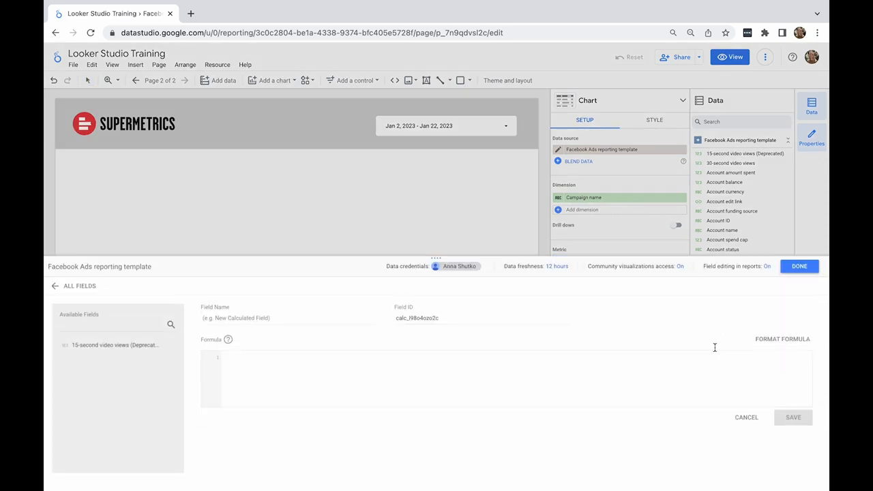
text(Eu)
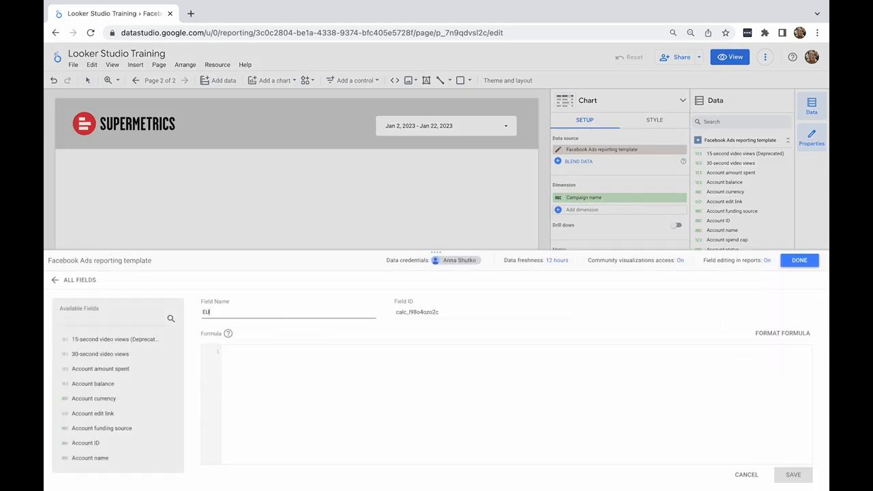
text(UR/CNY r)
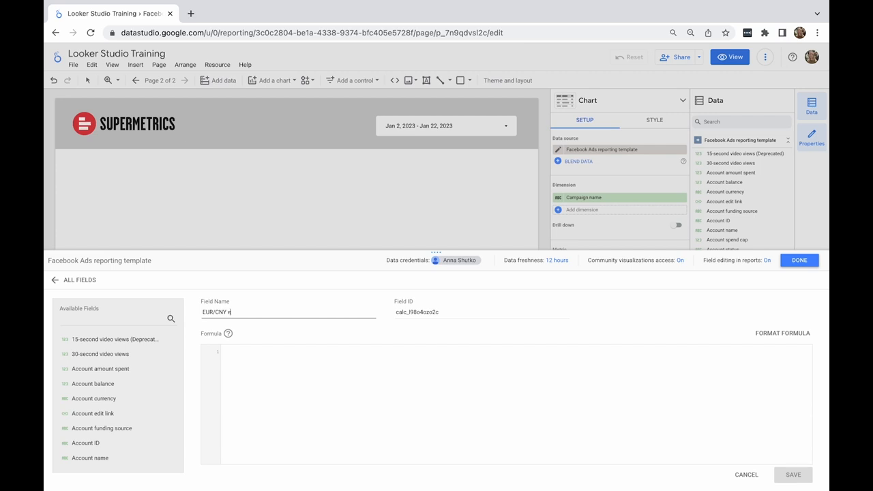
text(xchange (Oct)
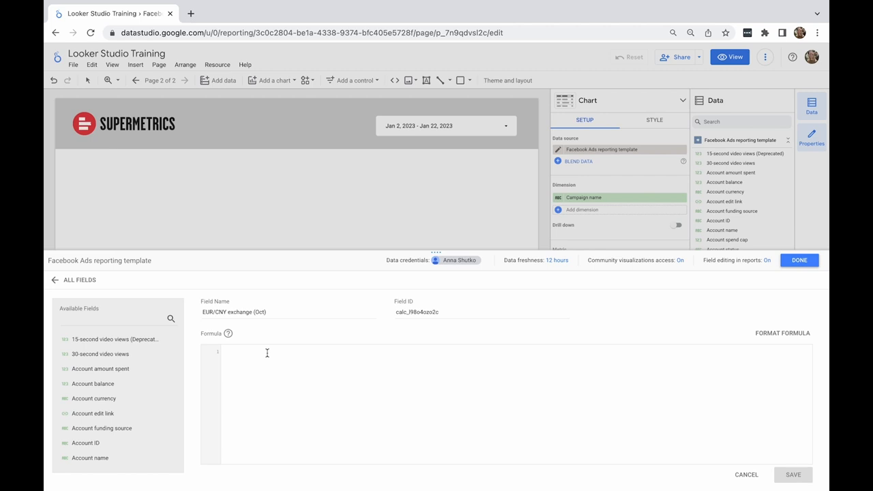
- Define it as SUM(Amount spent * CNY exchange rate (Oct)) and save it
text(SUM()
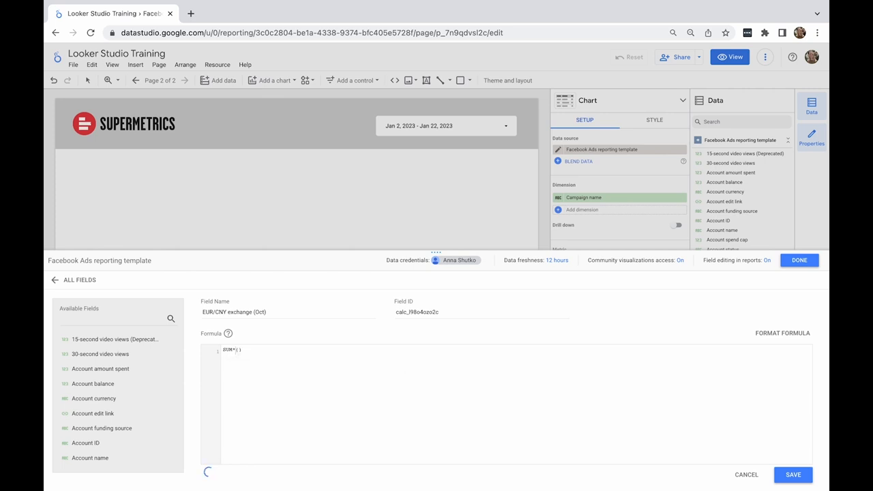
text(AMO)
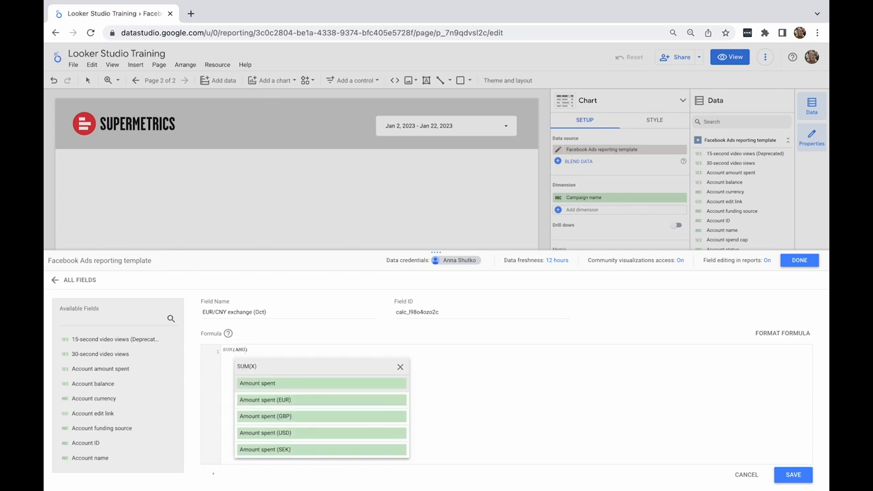
click(256, 382)
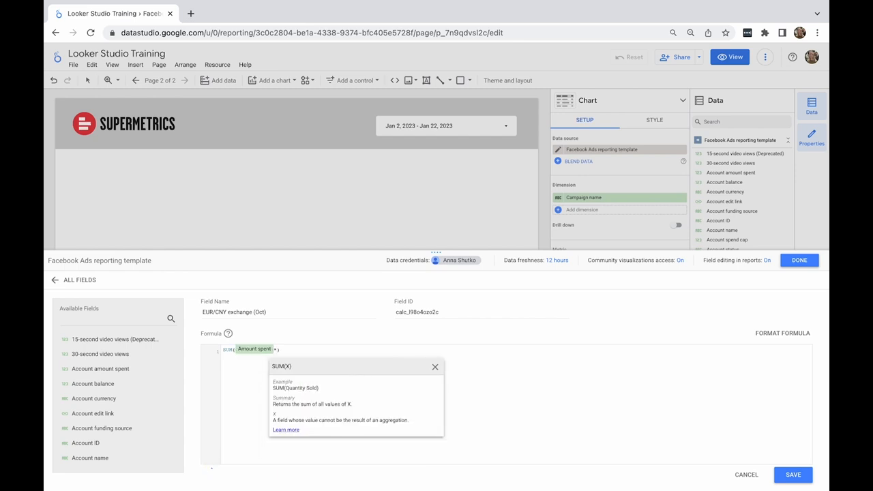
text(CNY)
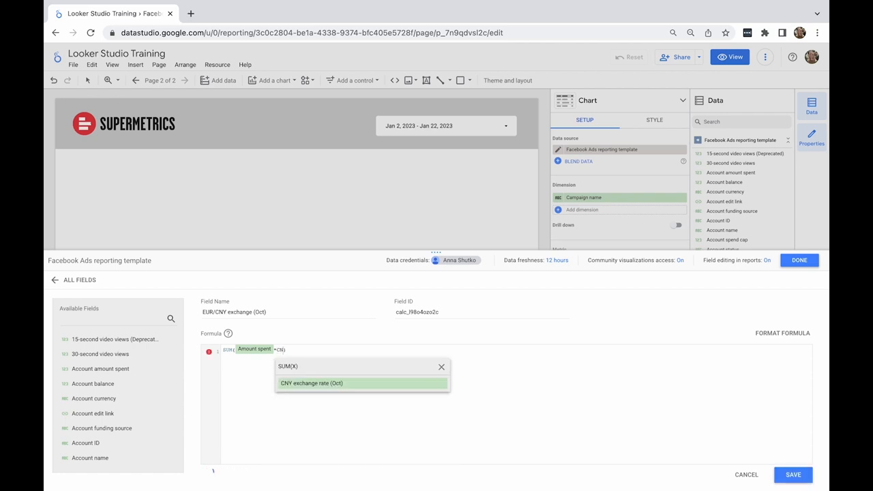
click(311, 382)
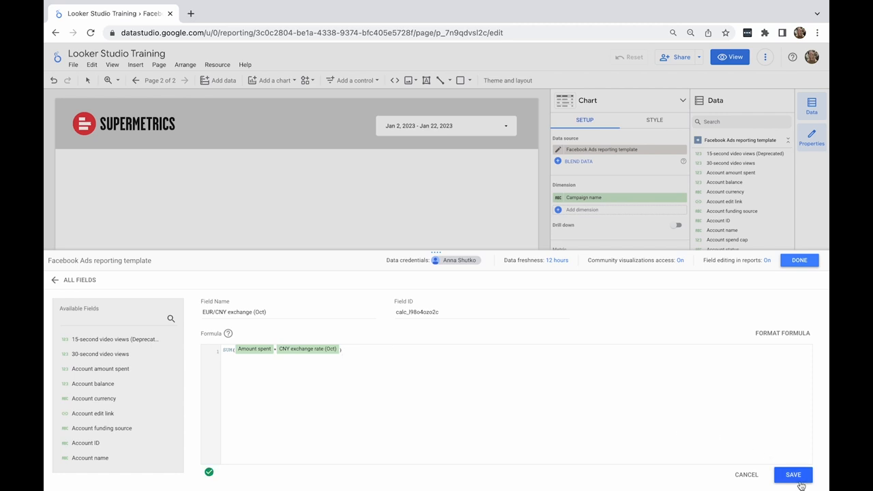
click(793, 474)
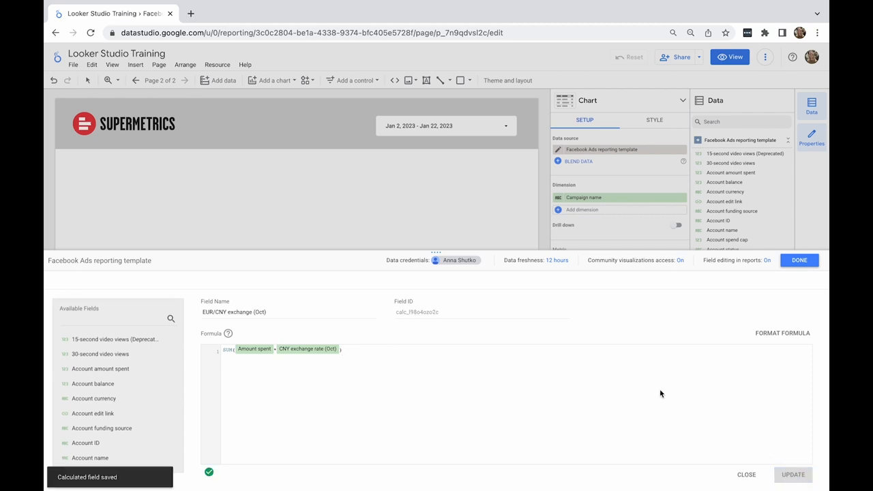
- Add EUR/CNY exchange (Oct) as a column in the campaign table
click(799, 260)
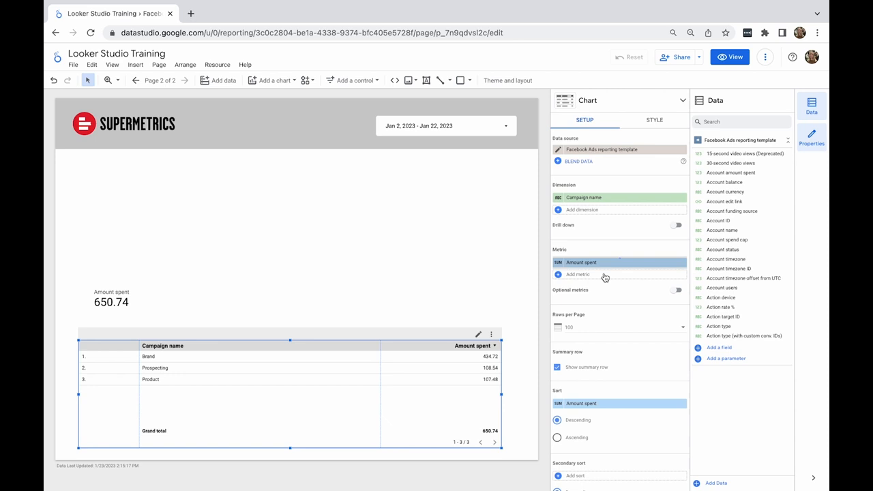
click(578, 275)
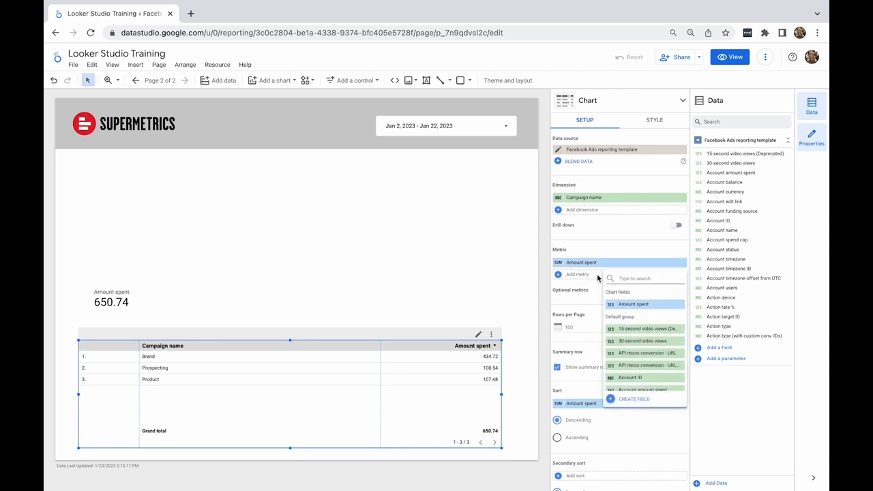
text(CNY)
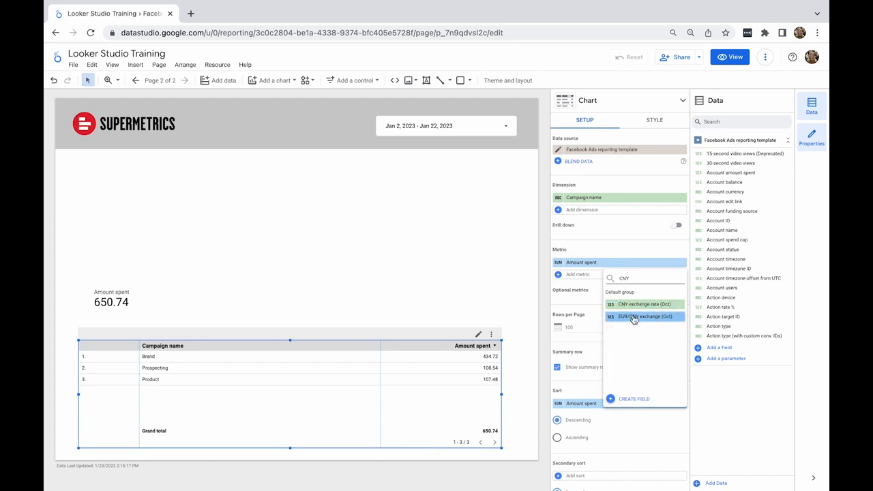
click(644, 316)
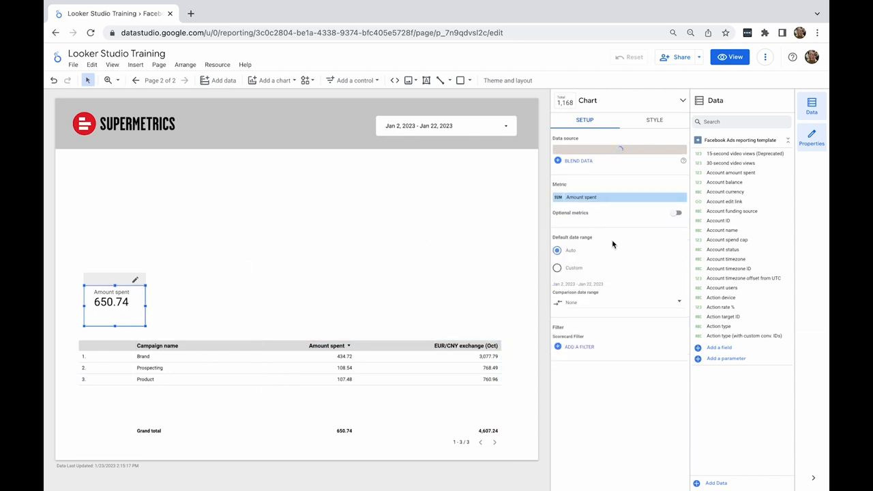
- Switch the scorecard's metric to EUR/CNY exchange (Oct)
text(EUR)
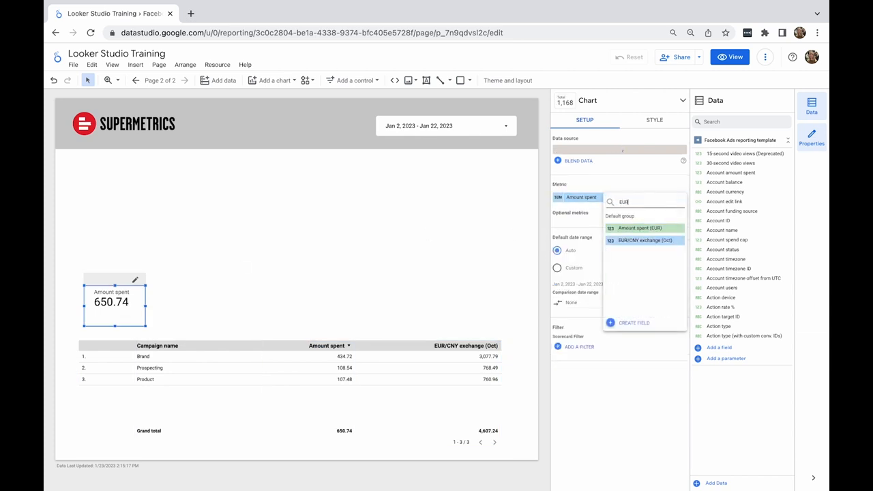
click(643, 240)
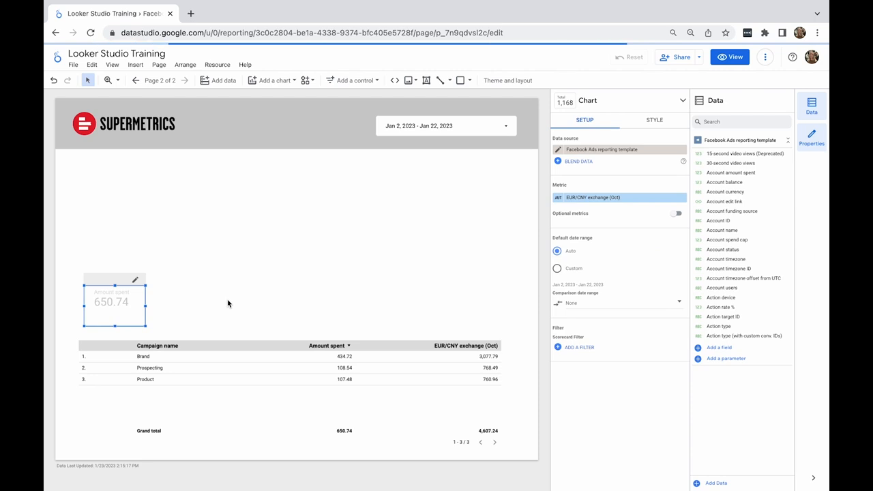
mouse_move(210, 308)
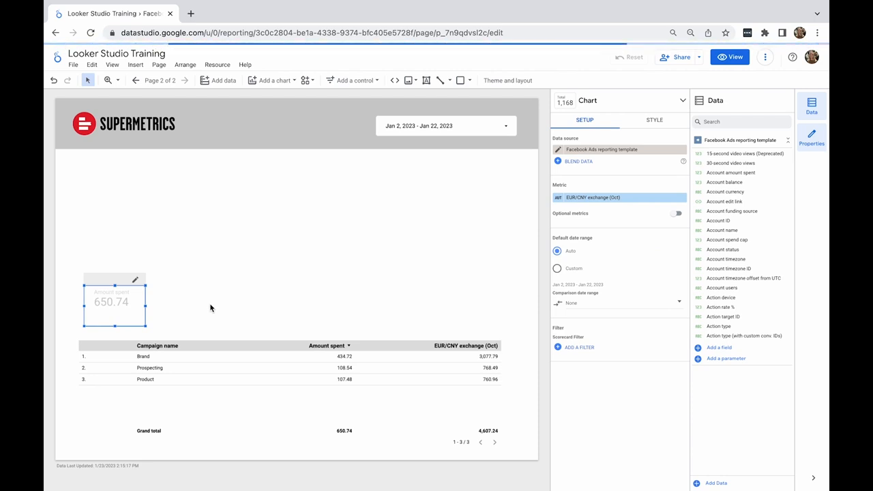